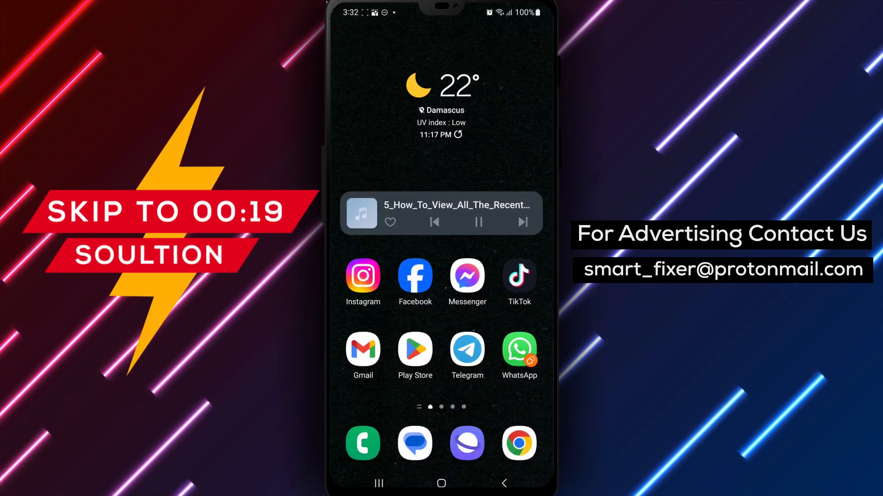
# Launch Telegram and enter the 'Group' conversation from the chat list
pyautogui.click(467, 350)
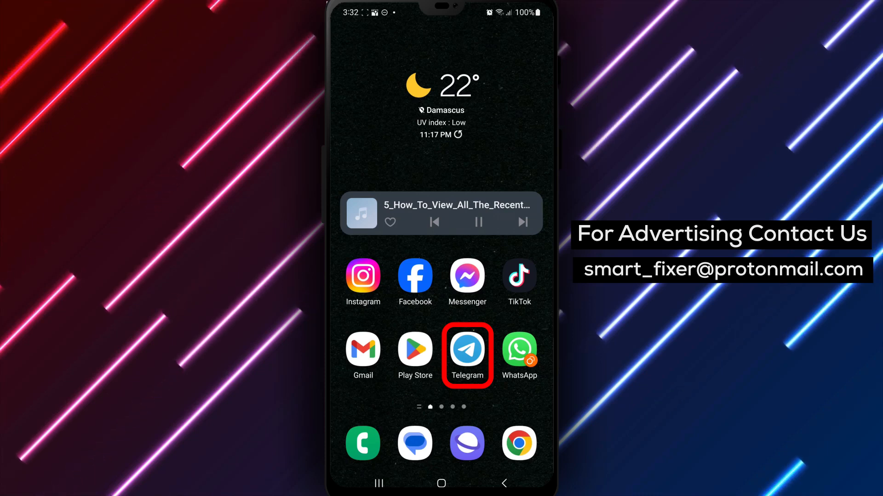
pyautogui.click(467, 350)
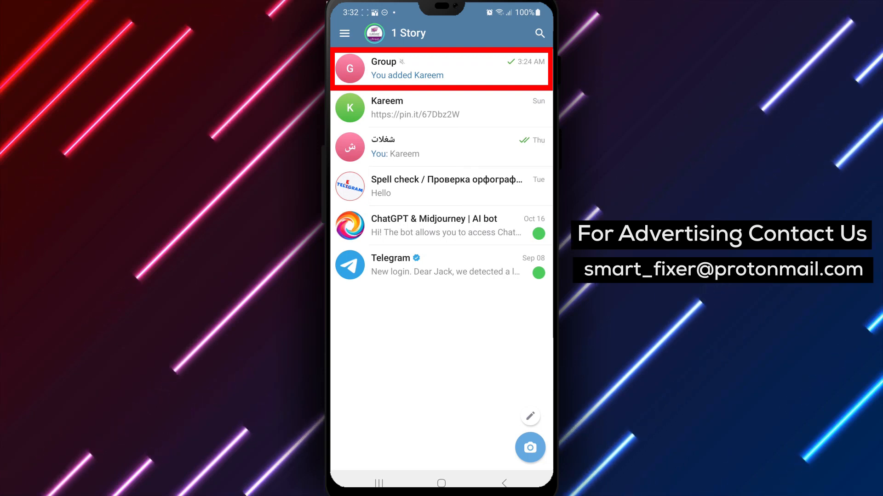
pyautogui.click(440, 69)
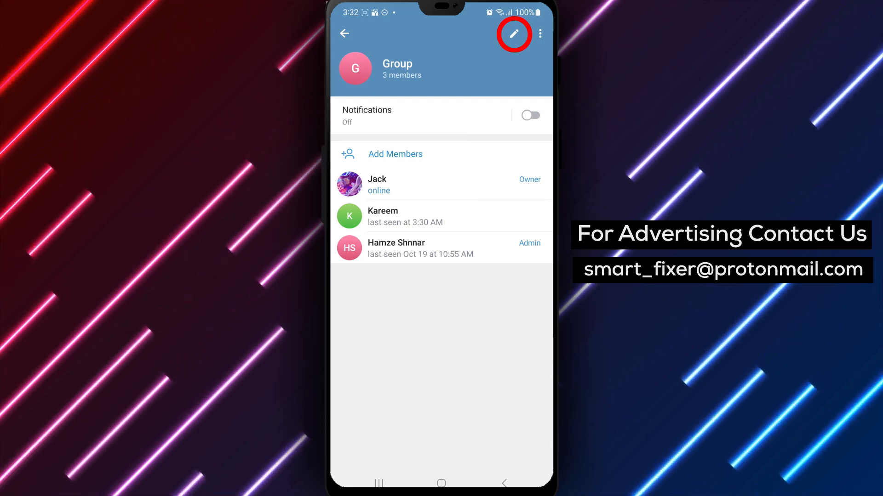
# Go into the group's edit settings and bring up its Recent Actions admin log
pyautogui.click(513, 34)
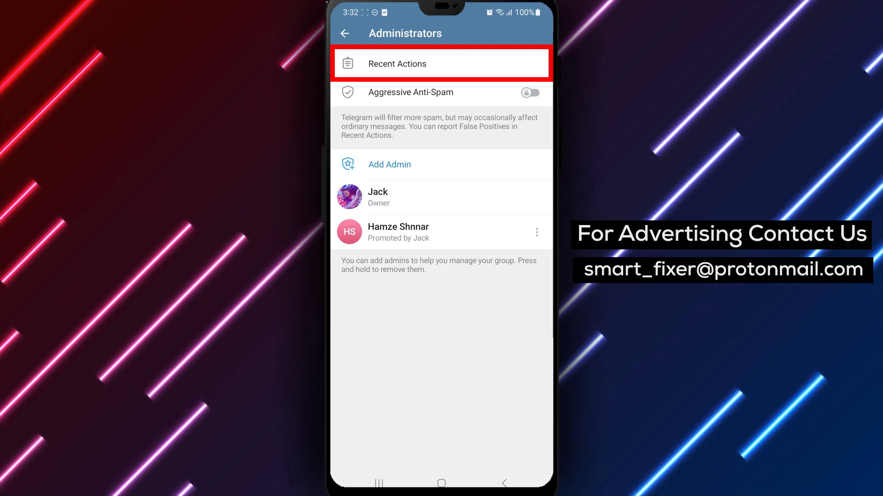
pyautogui.click(441, 63)
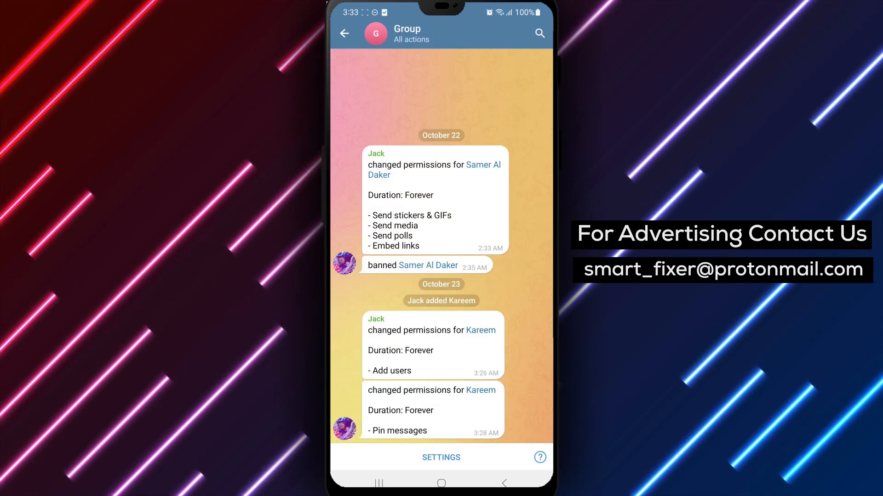